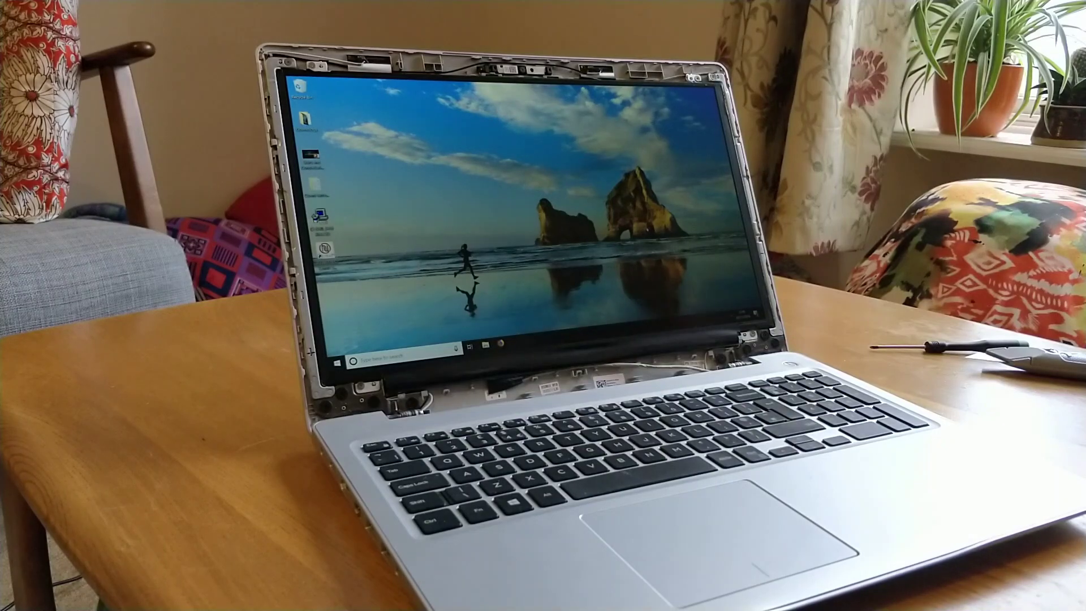
- Bring up the Start menu with its apps and power options on the new panel
click(337, 363)
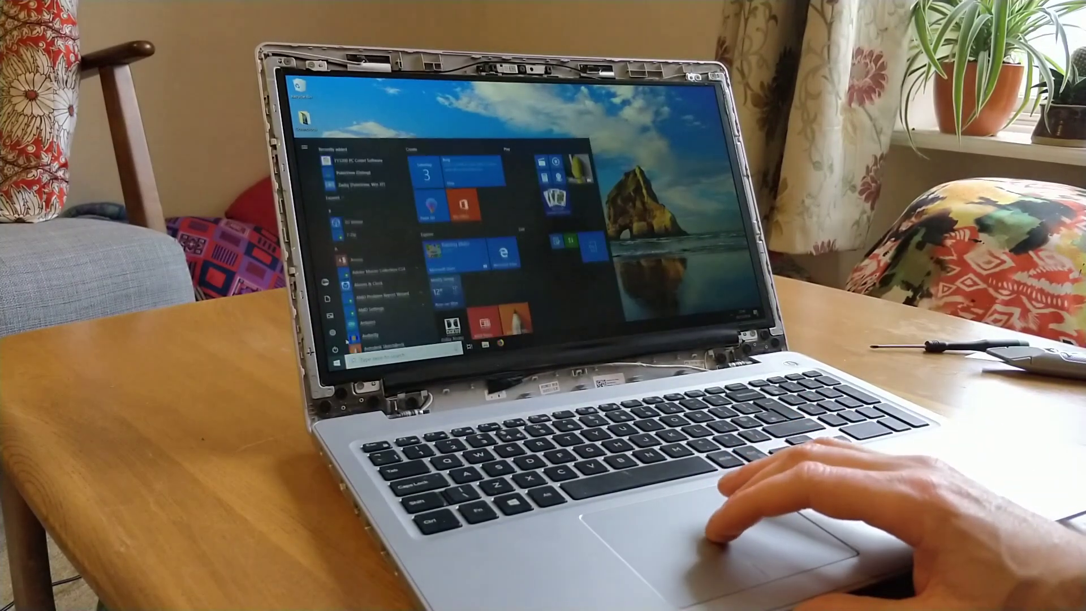